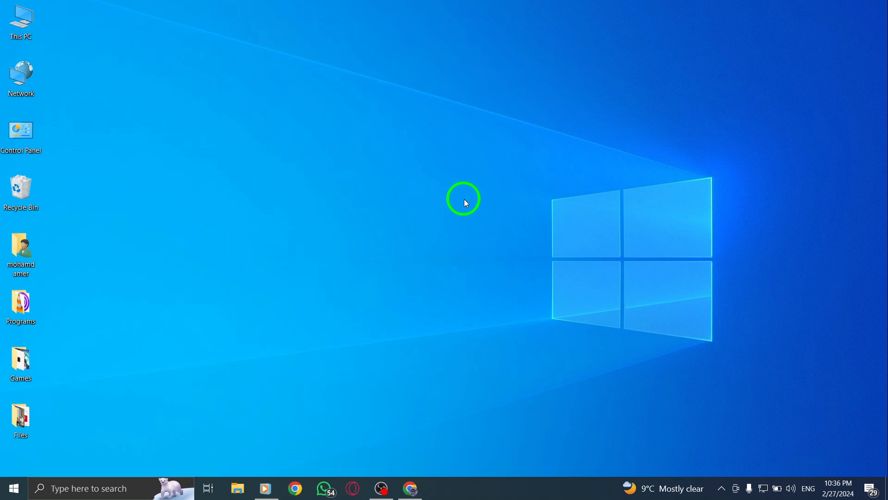
mouse_move(456, 208)
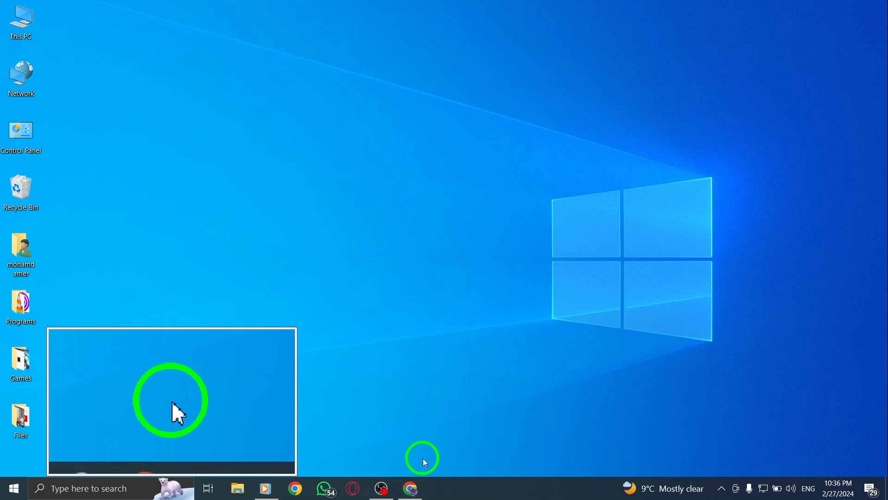
Launch the web browser from the desktop to reach X.
click(409, 487)
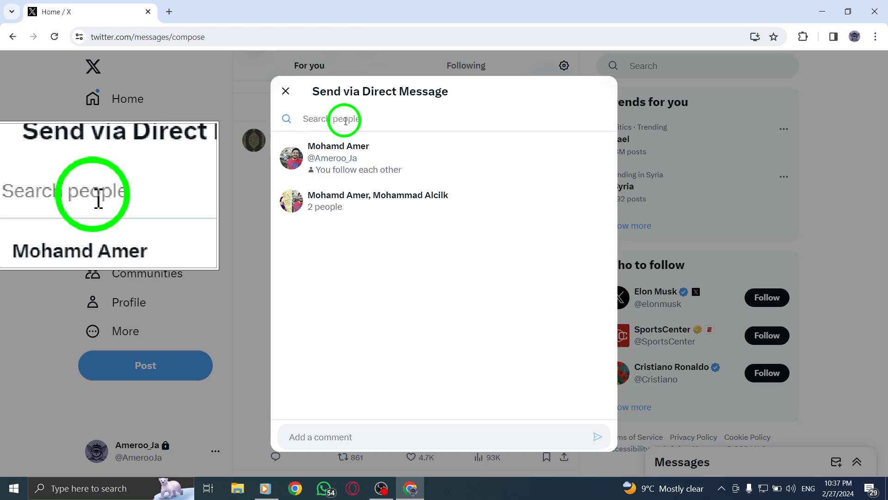
text(mohamd)
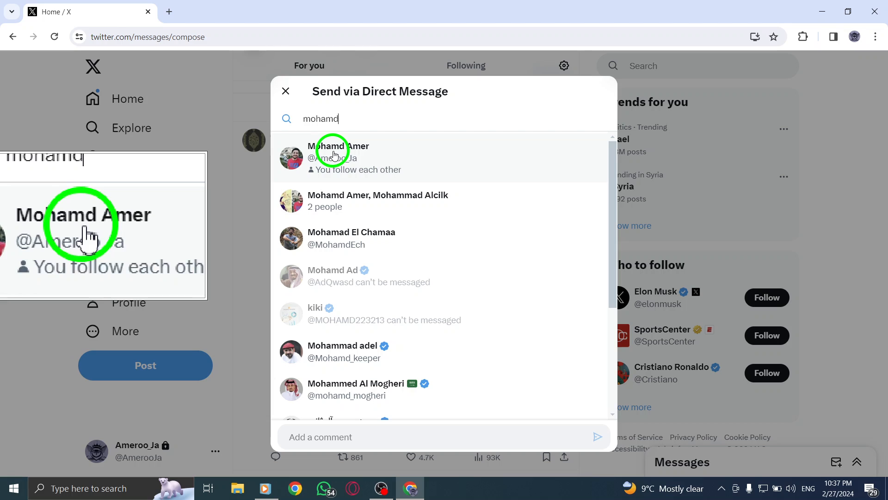
click(339, 157)
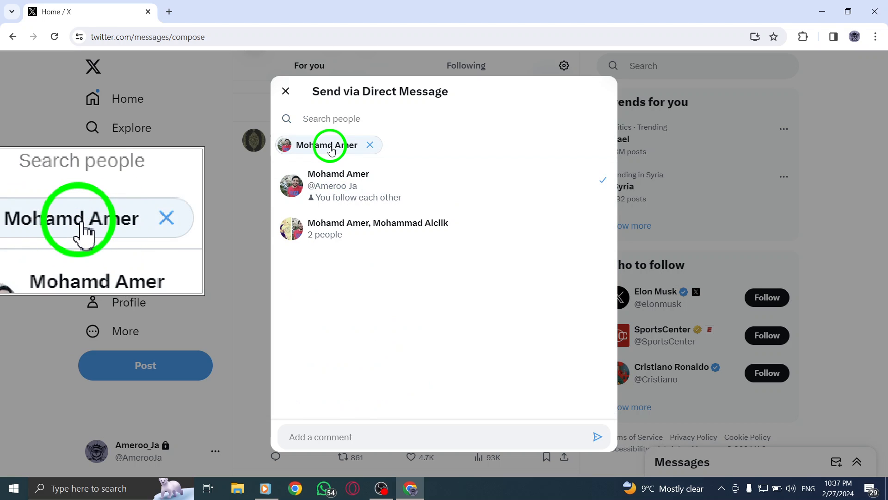
click(599, 440)
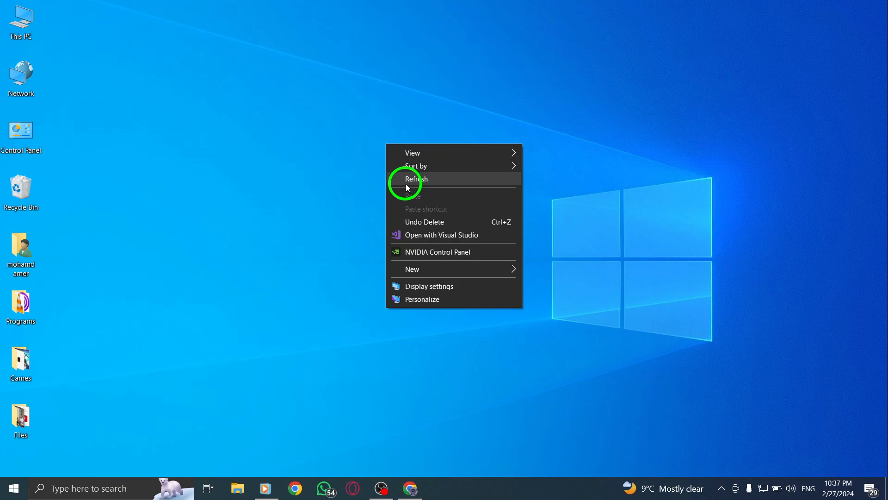
click(415, 179)
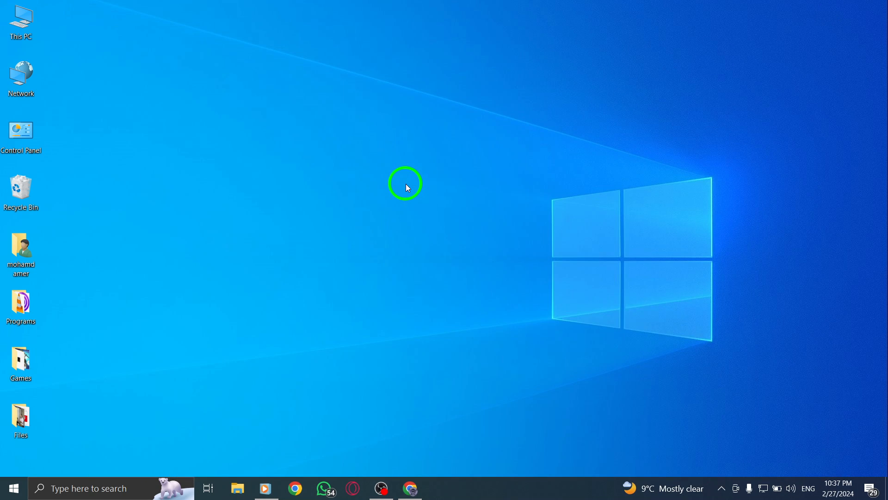